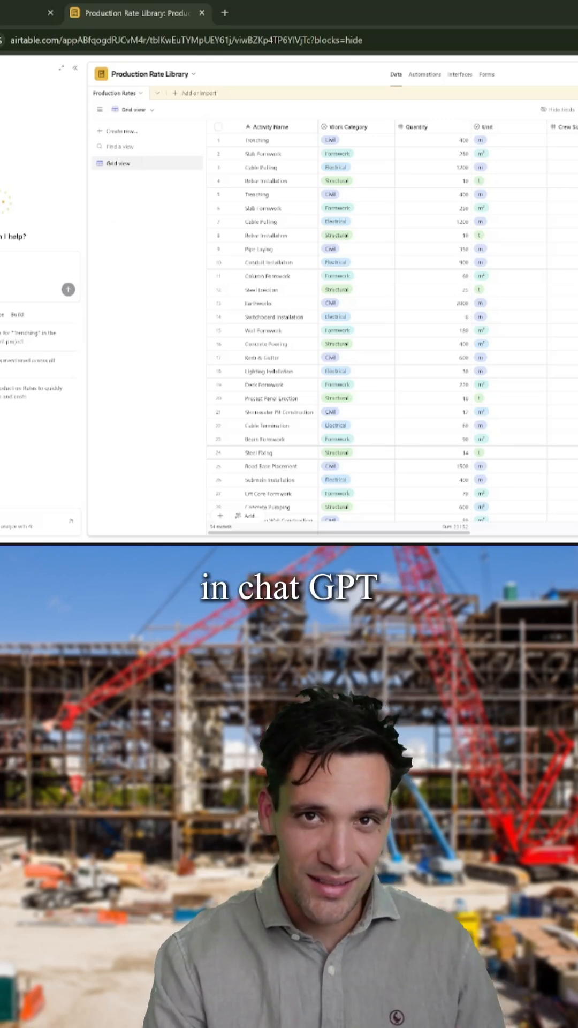
Open the Green precinct estimate XLSX artifact in the side panel next to the estimate summary
scroll("right", 3)
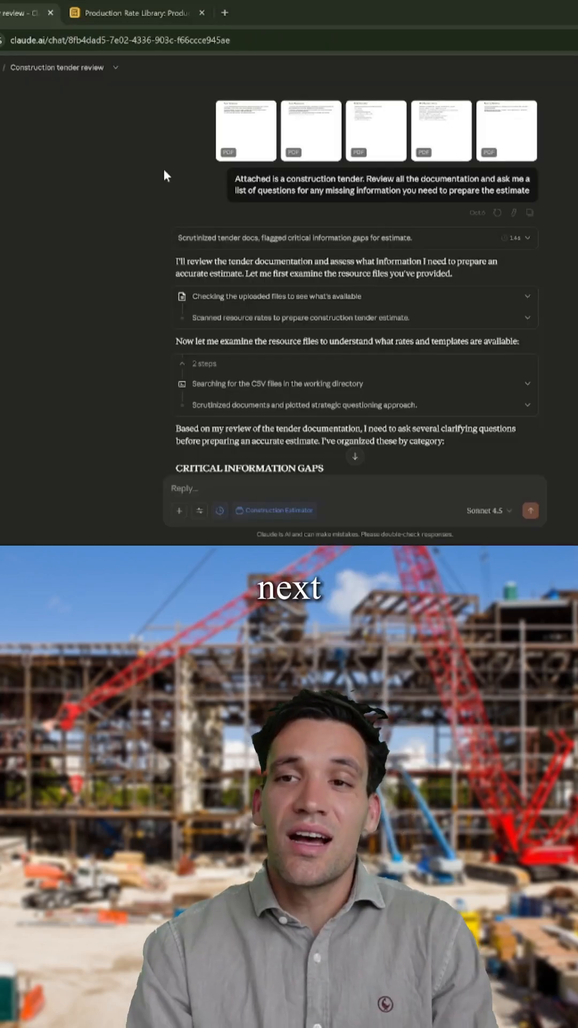
mouse_move(303, 189)
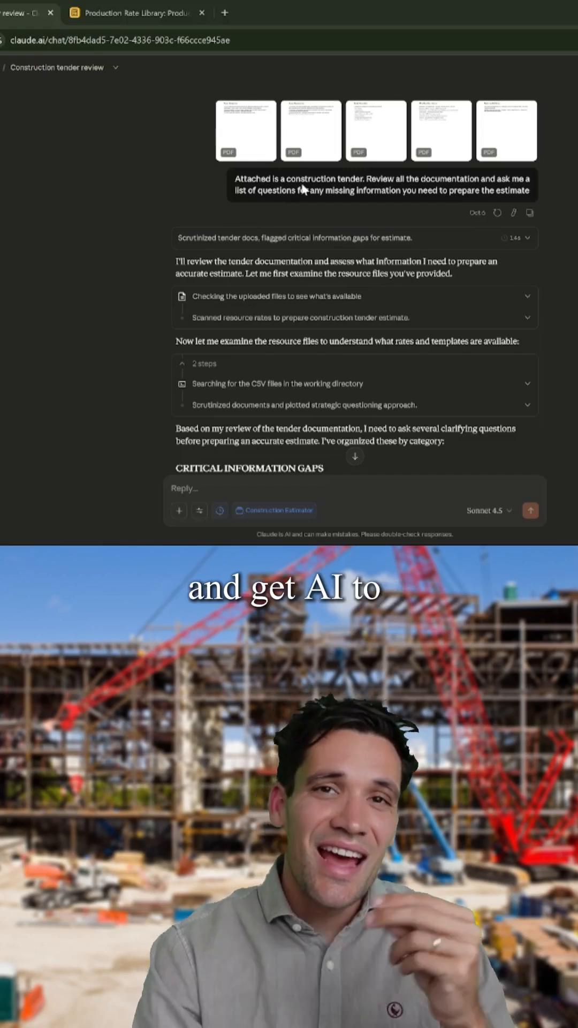
mouse_move(296, 235)
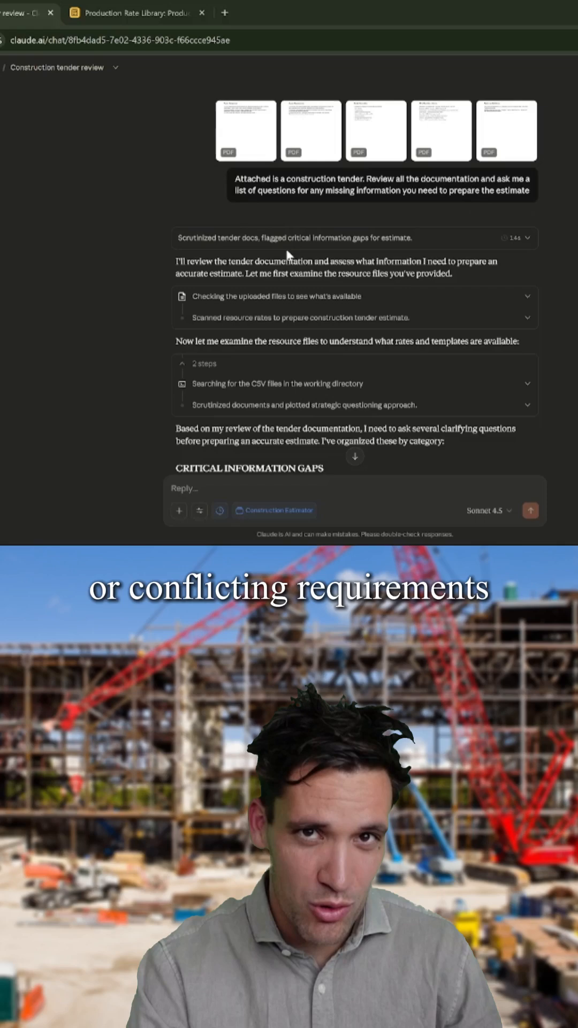
scroll("down", 3)
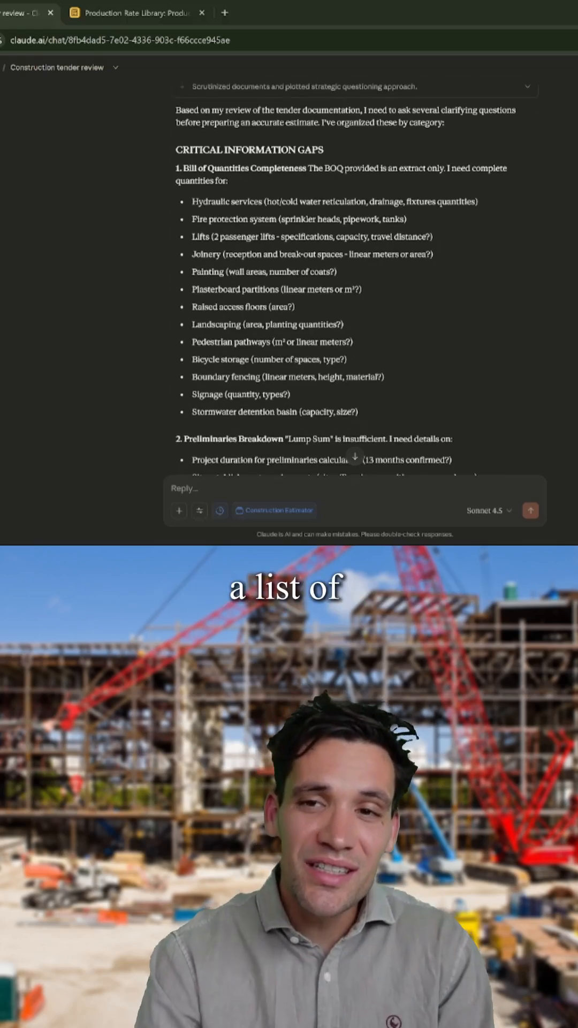
scroll("down", 3)
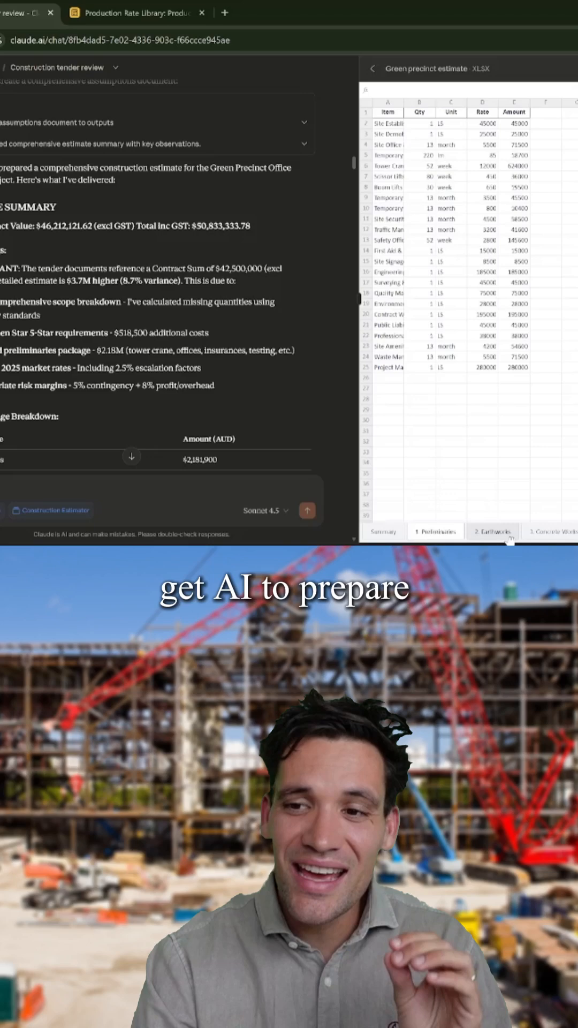
left_click(548, 532)
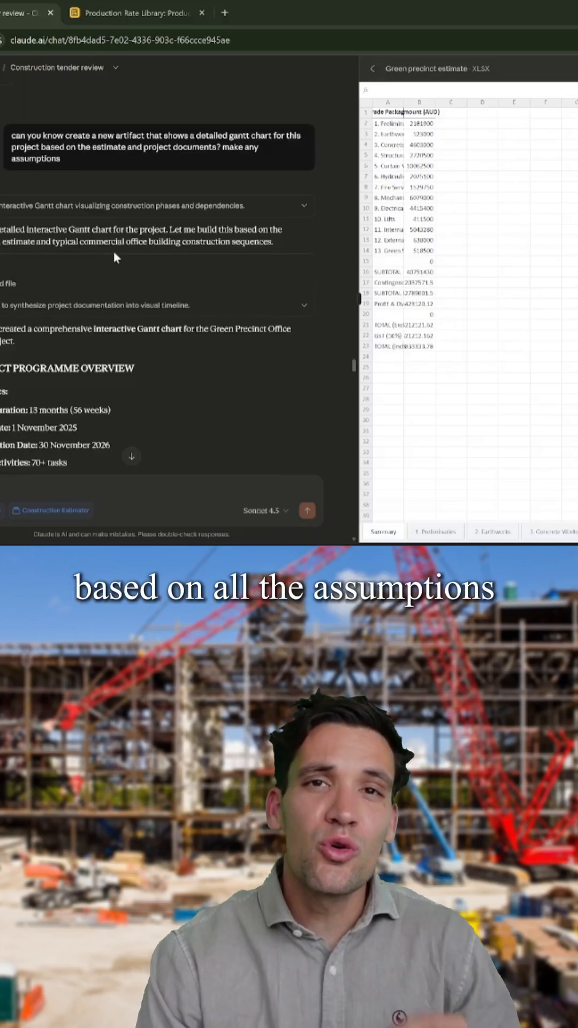
Scroll to the Gantt chart prompt and its phased programme overview with critical-path milestones
scroll("down", 3)
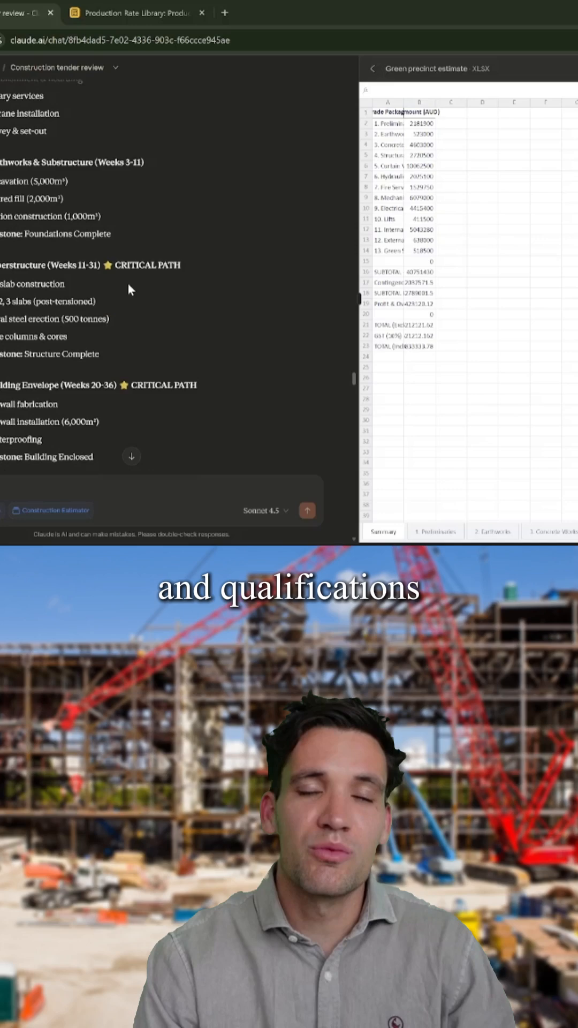